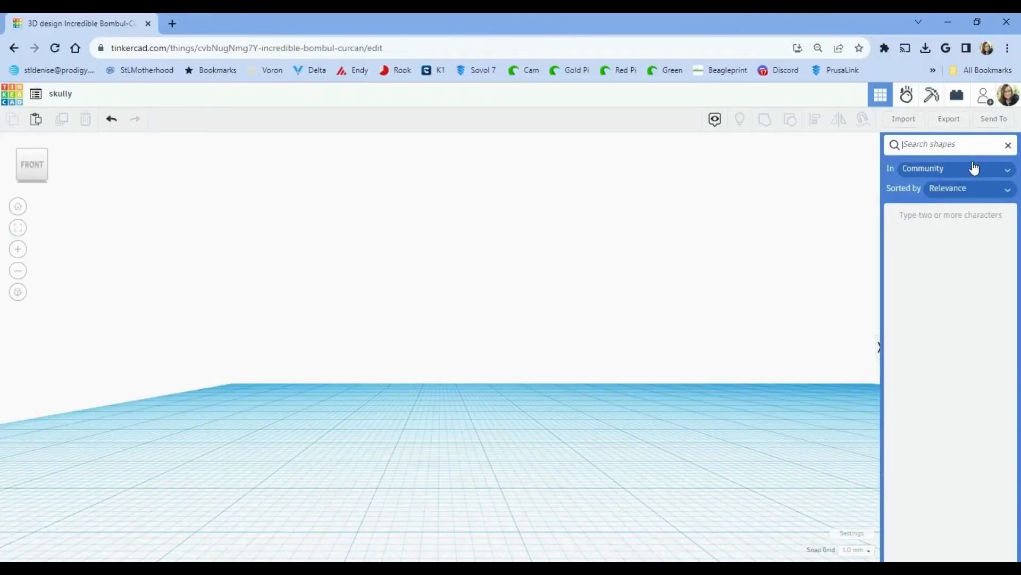
Step: Search the Community shapes for 'skeleton' and place the ribcage torso on the workplane
type("skeleton")
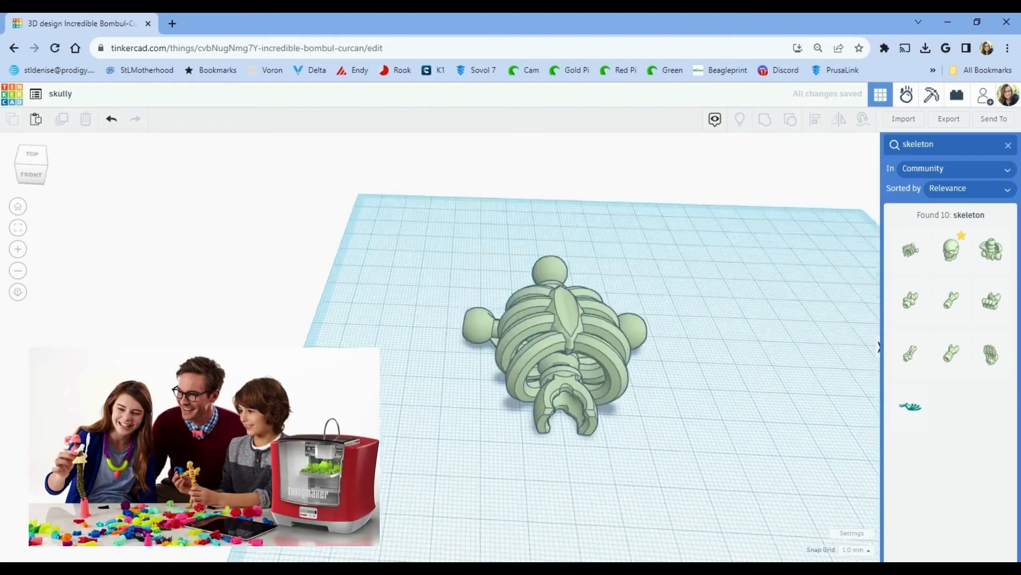
Step: Place the skeleton limbs, hand and skull around the ribcage and zoom in on the skull
left_click(991, 248)
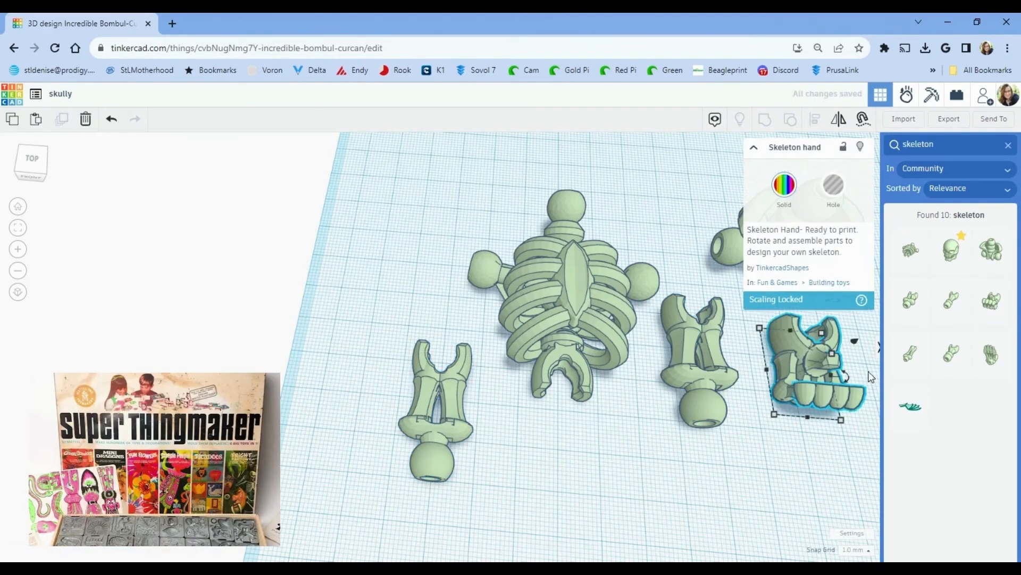
left_click(951, 249)
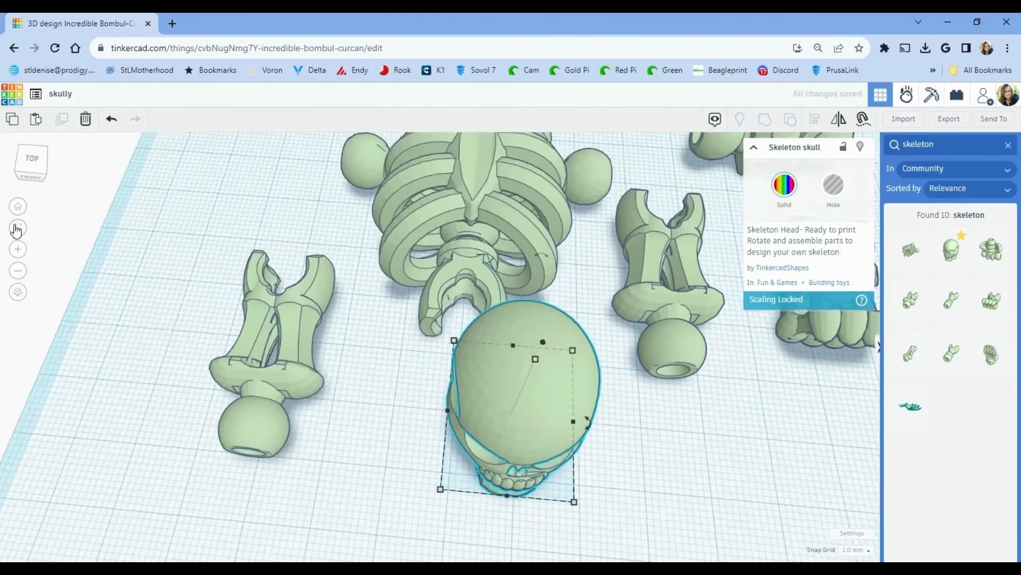
left_click(31, 162)
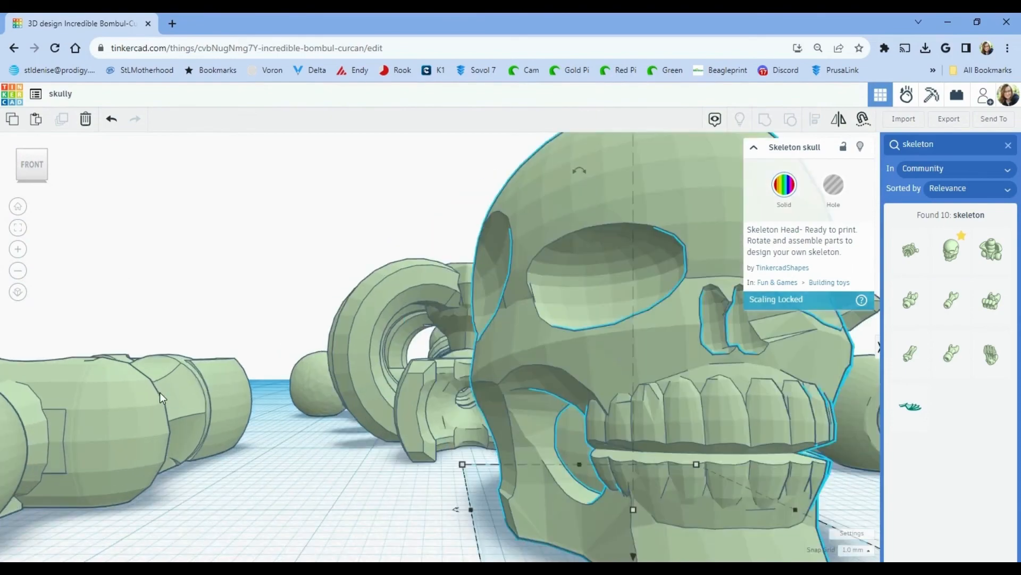
Step: Show the Thingiverse 'Skully with Tinkerplay socket connector' model page
left_click(231, 24)
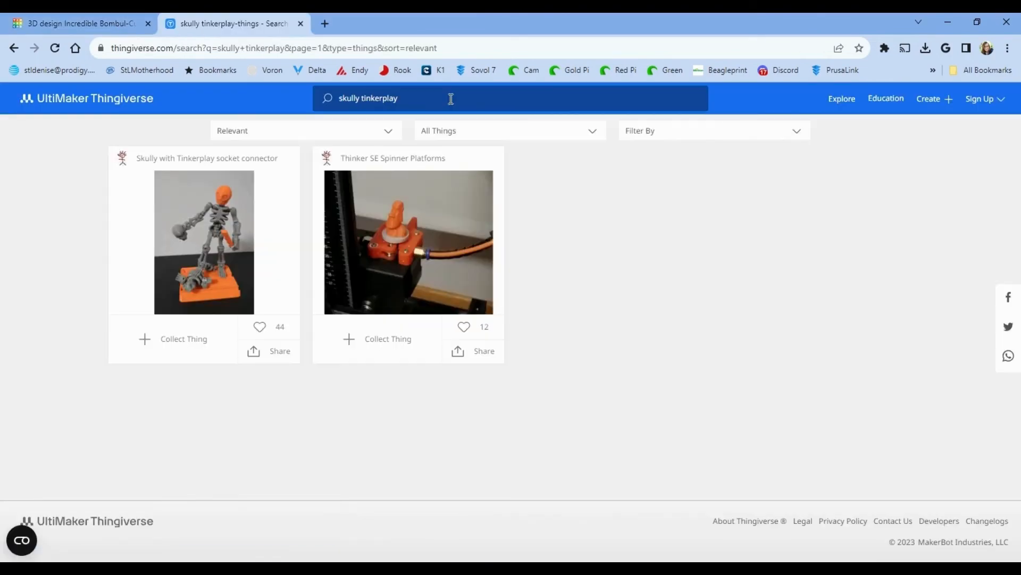
left_click(203, 241)
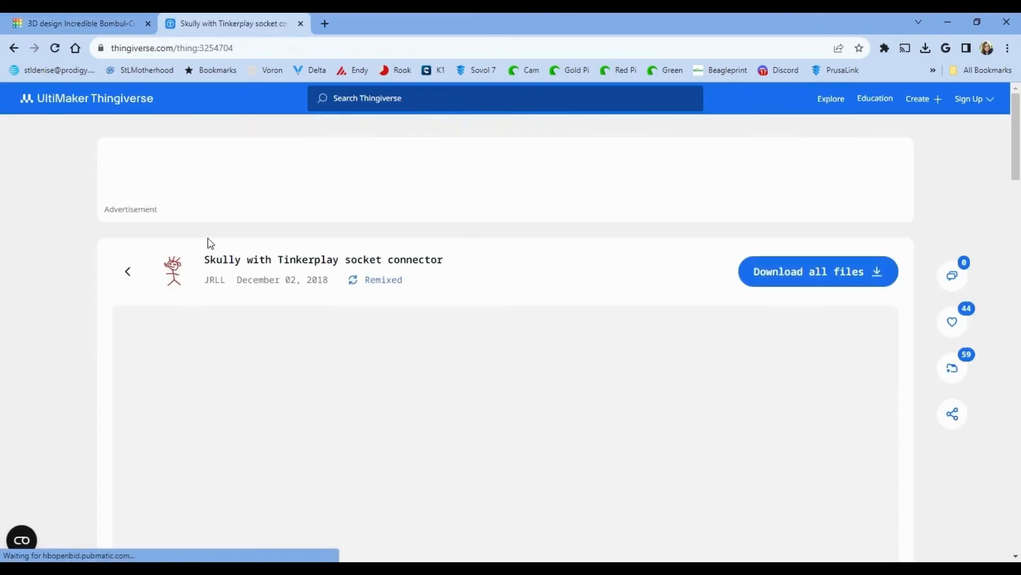